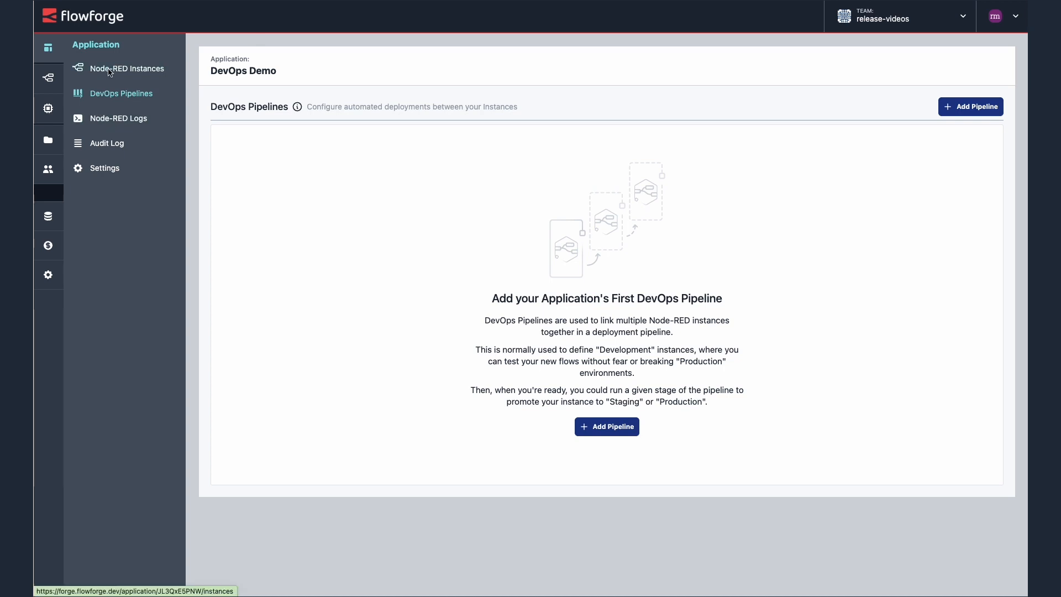
# List the DevOps Demo application's Node-RED instances: staging, development and production
pyautogui.click(127, 69)
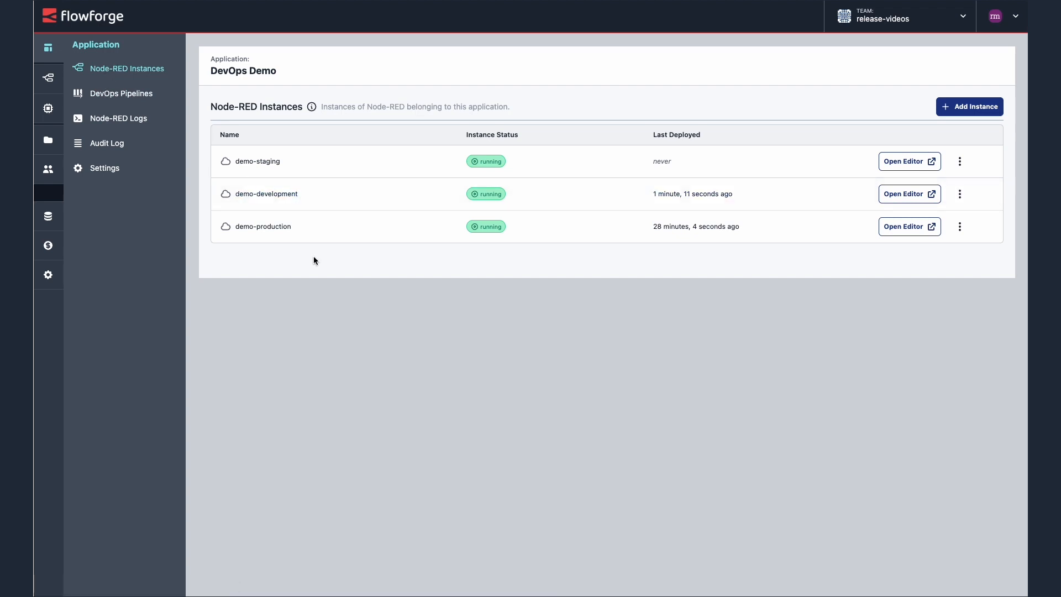
pyautogui.moveTo(318, 196)
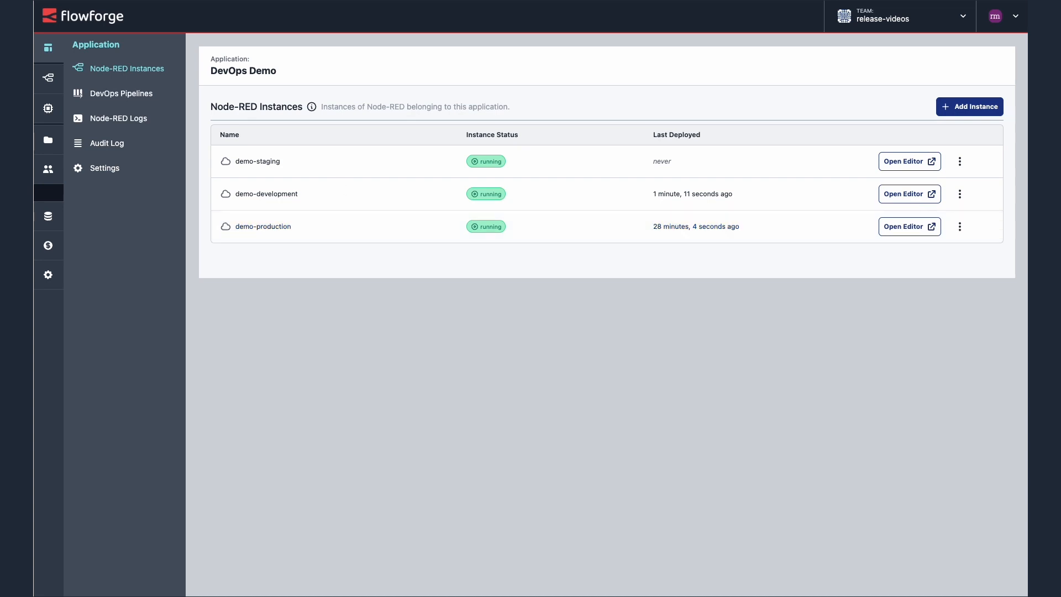
pyautogui.moveTo(121, 93)
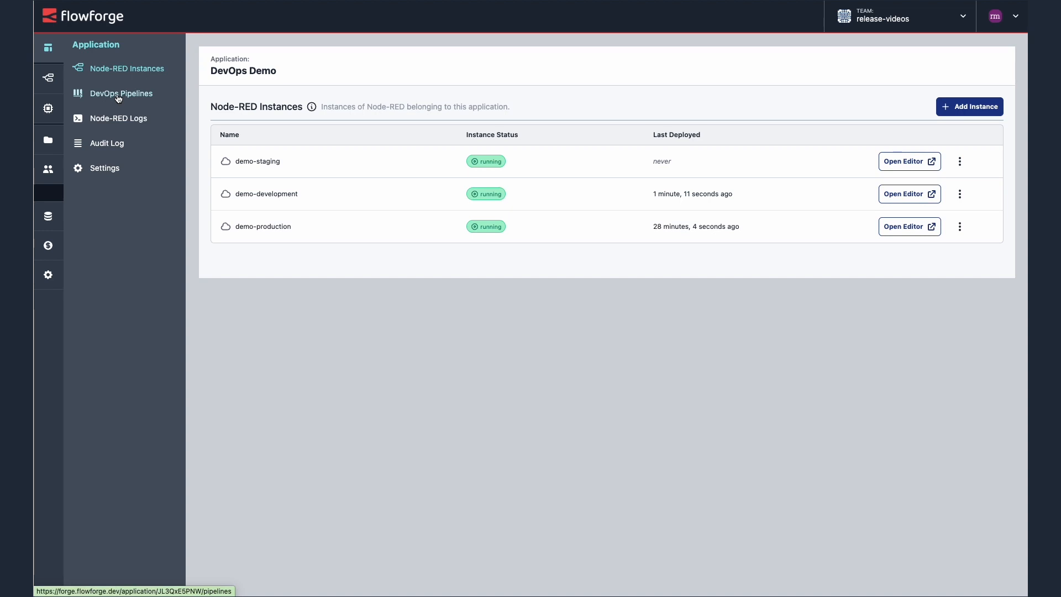
# Start a new DevOps pipeline and select its name field to enter 'Demo'
pyautogui.click(121, 94)
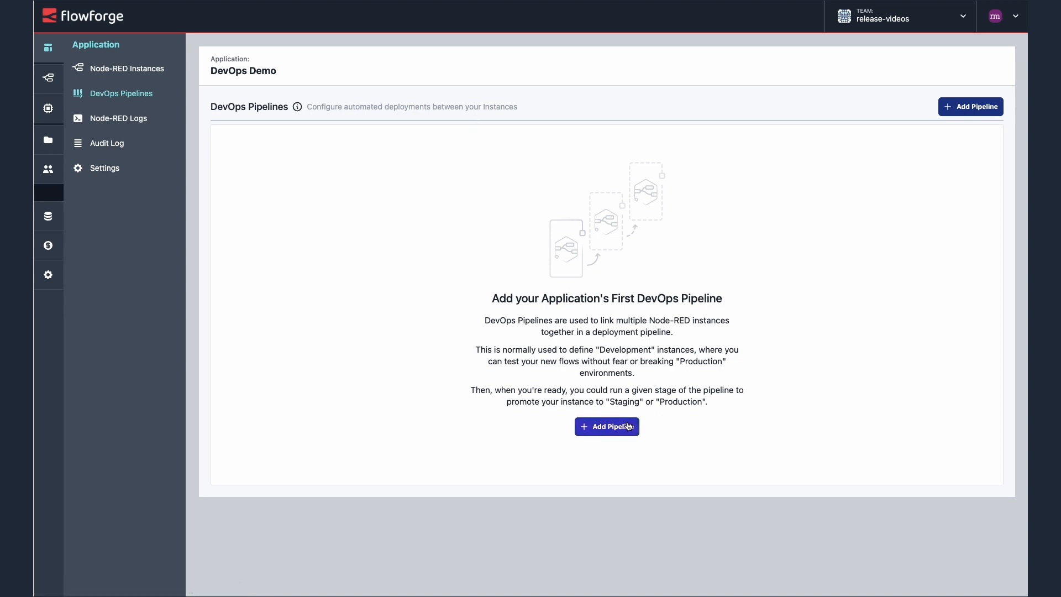
pyautogui.click(606, 426)
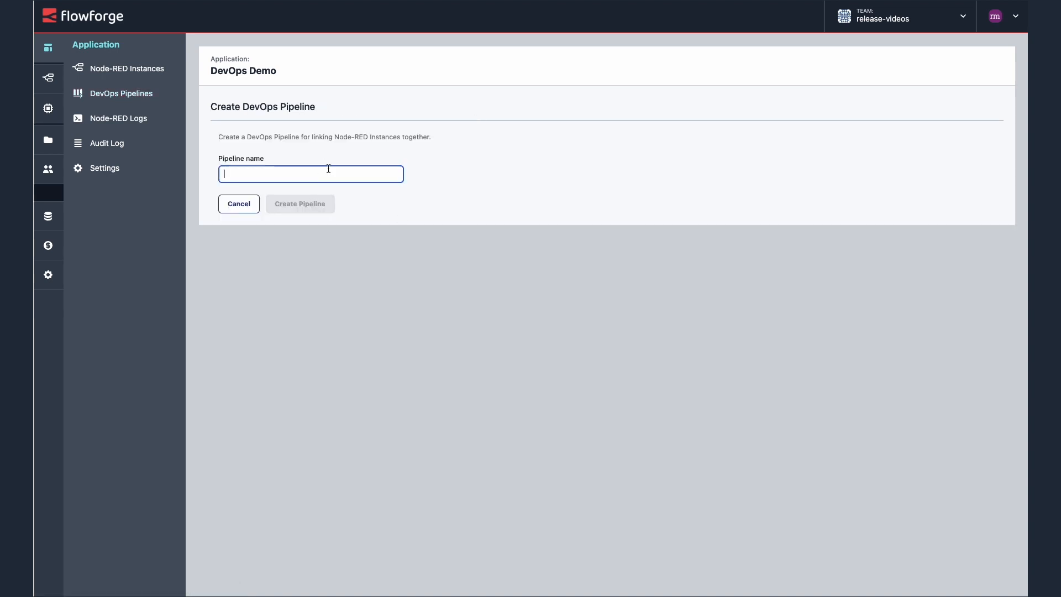
pyautogui.click(299, 204)
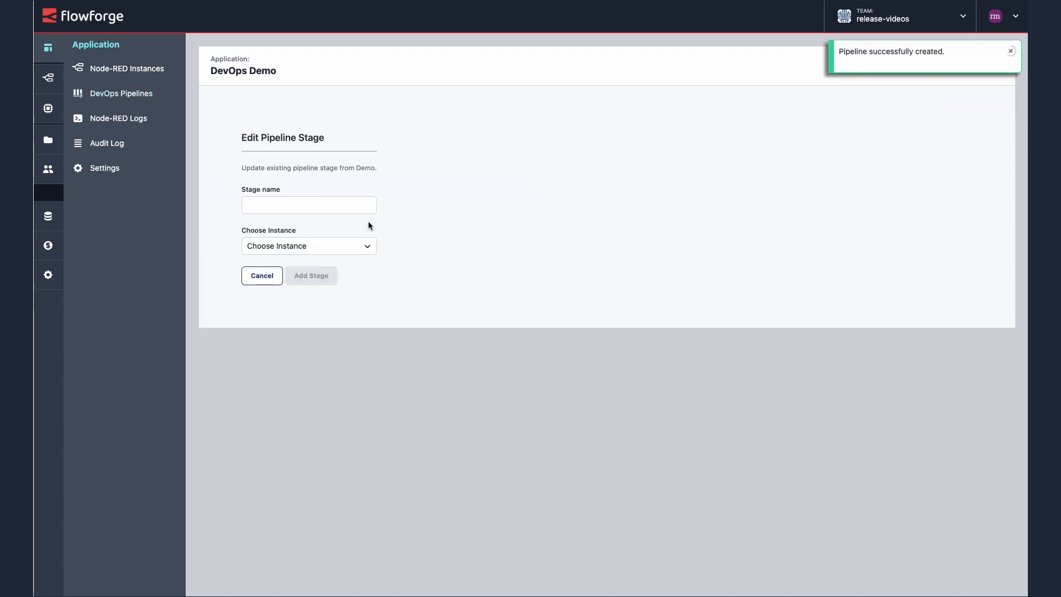
# Add Development and staging stages with their matching instances, then start the production stage
pyautogui.write('DEvelopment')
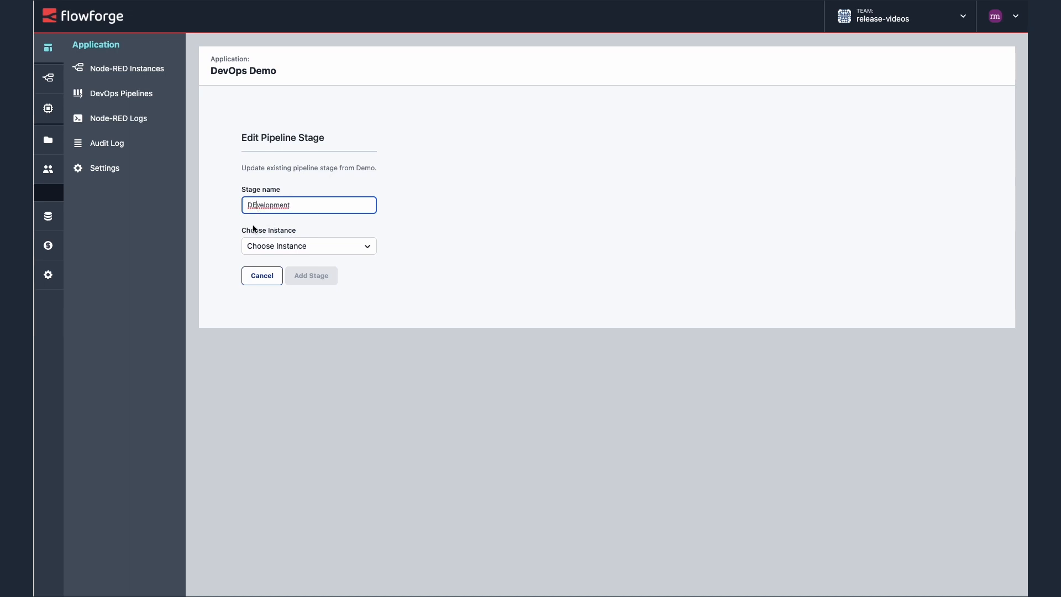
pyautogui.click(308, 245)
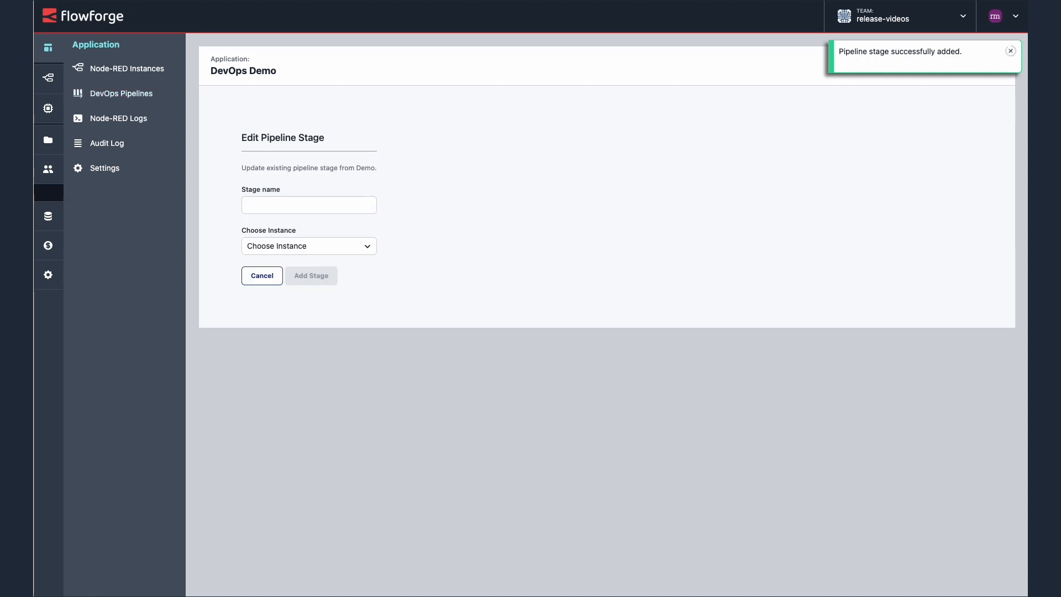
pyautogui.click(308, 205)
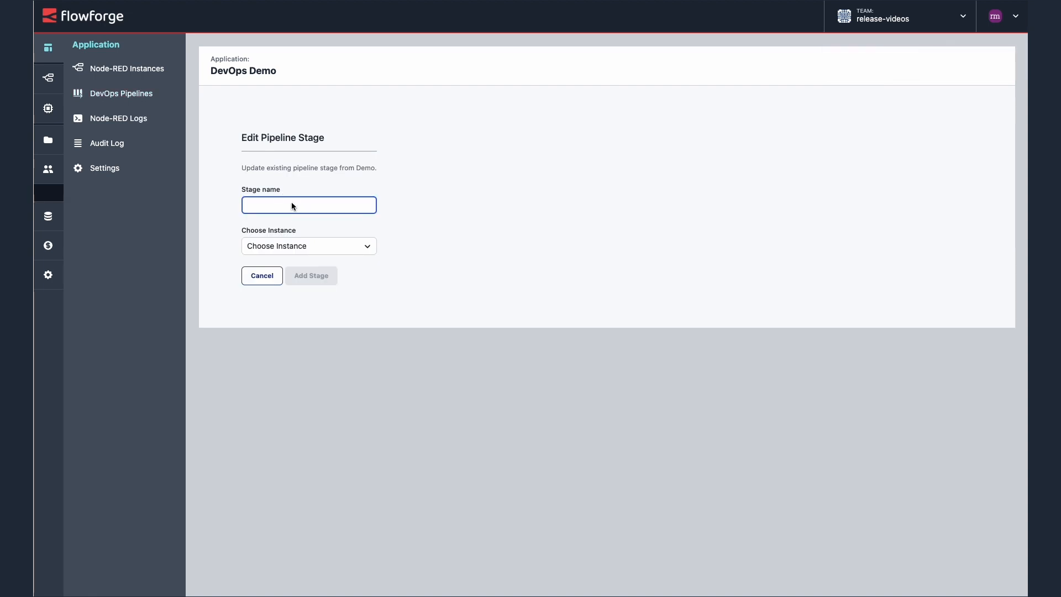
pyautogui.write('staging')
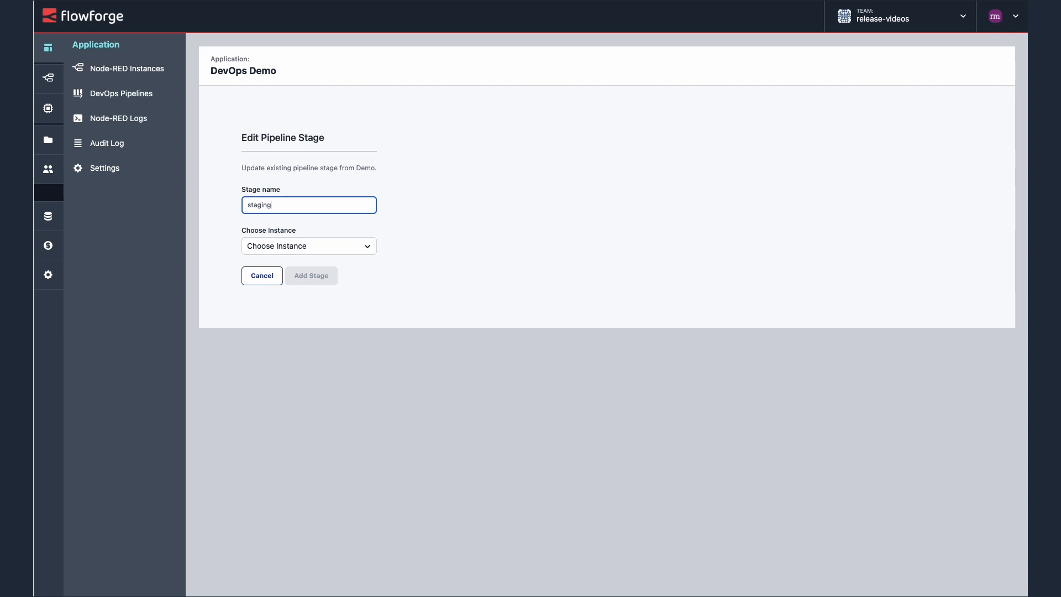
pyautogui.click(308, 245)
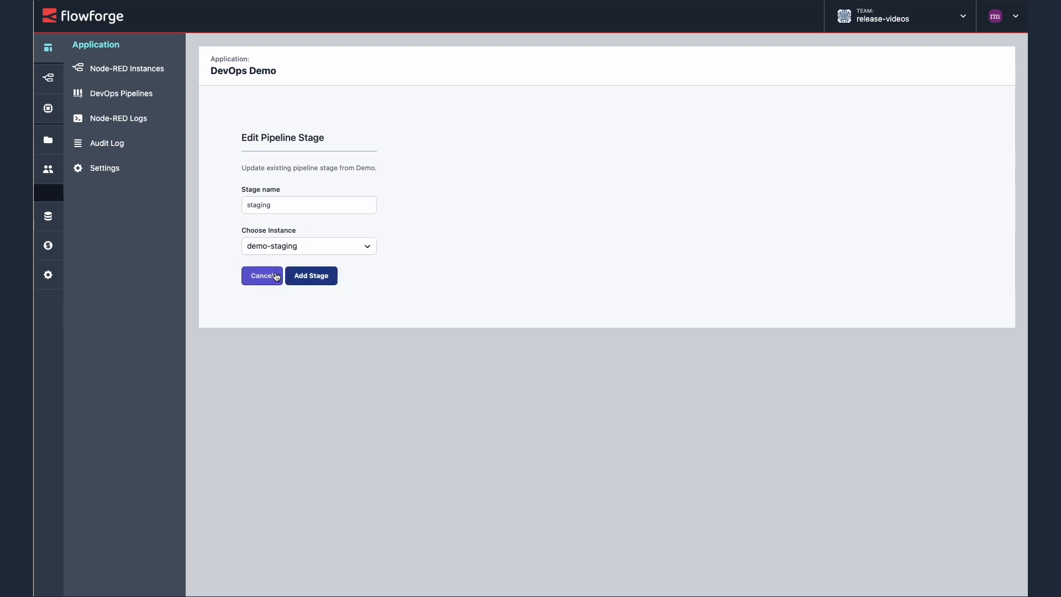
pyautogui.click(310, 275)
pyautogui.write('production')
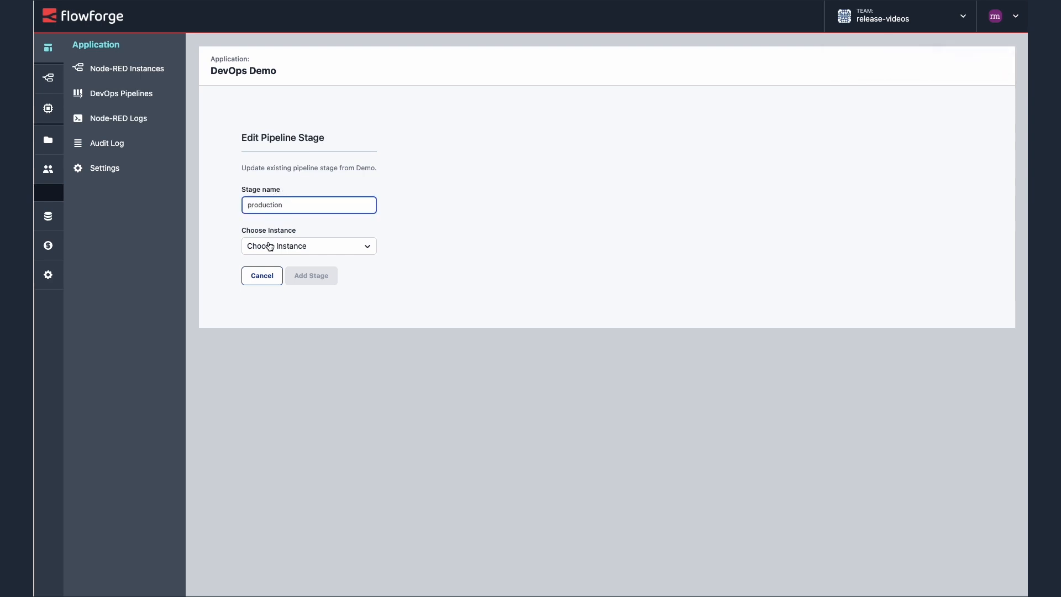
pyautogui.click(310, 276)
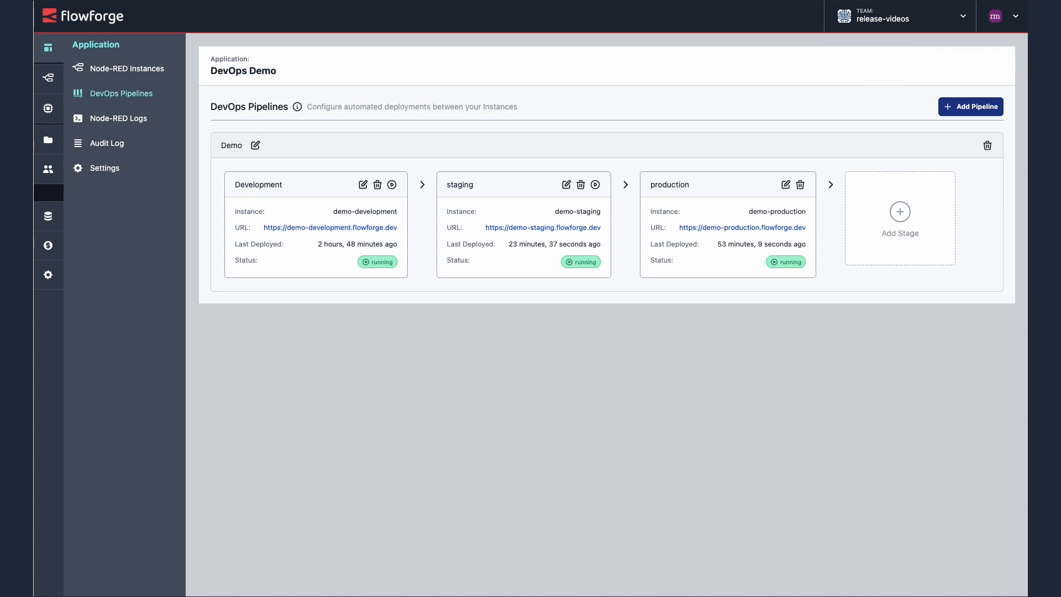
pyautogui.moveTo(291, 265)
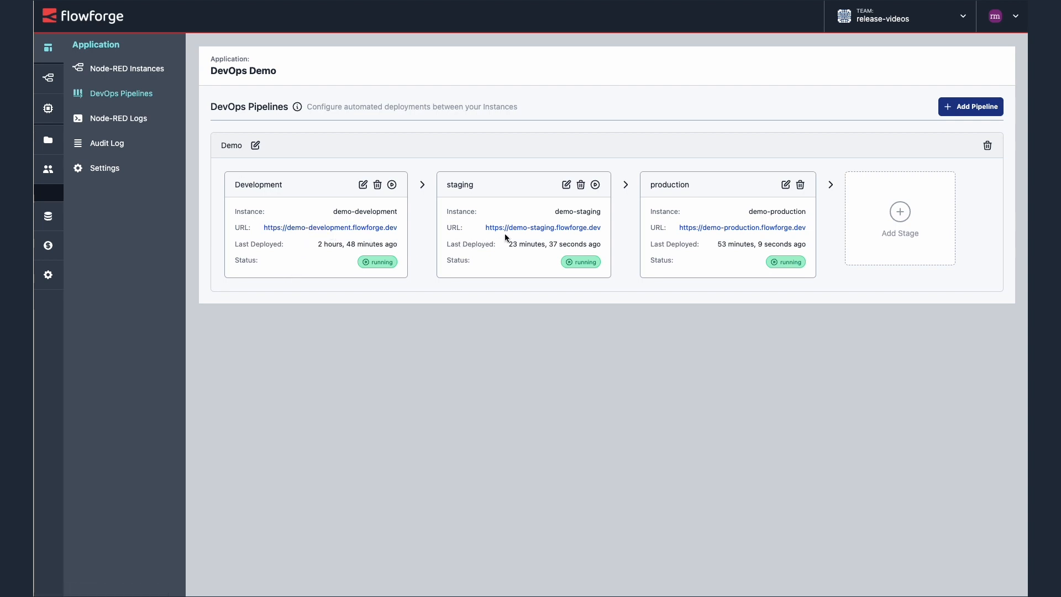
pyautogui.moveTo(348, 229)
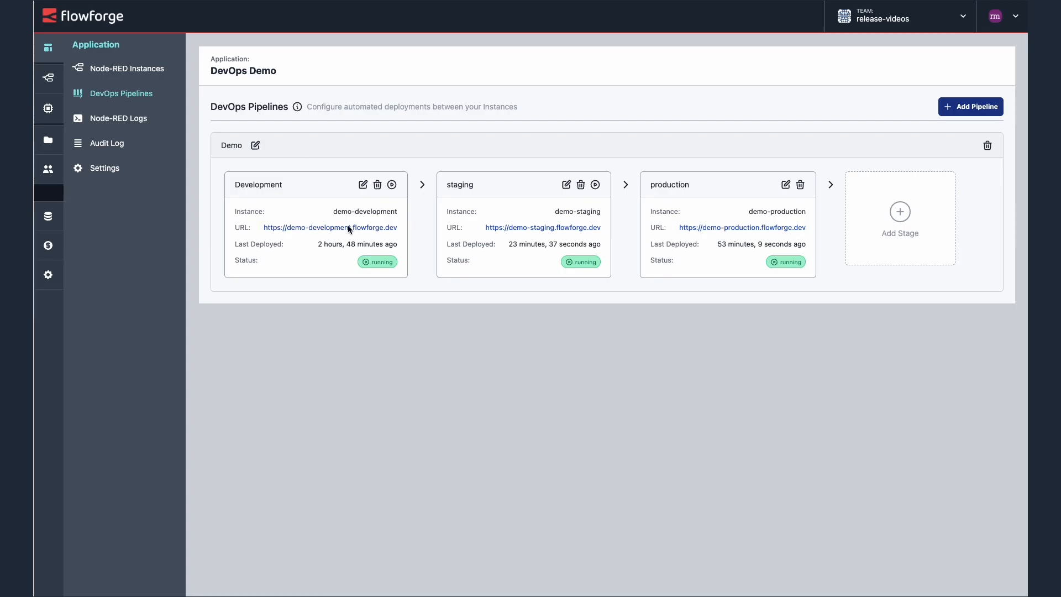
# In the development editor, edit the inject node and trigger the Hello World message
pyautogui.click(330, 226)
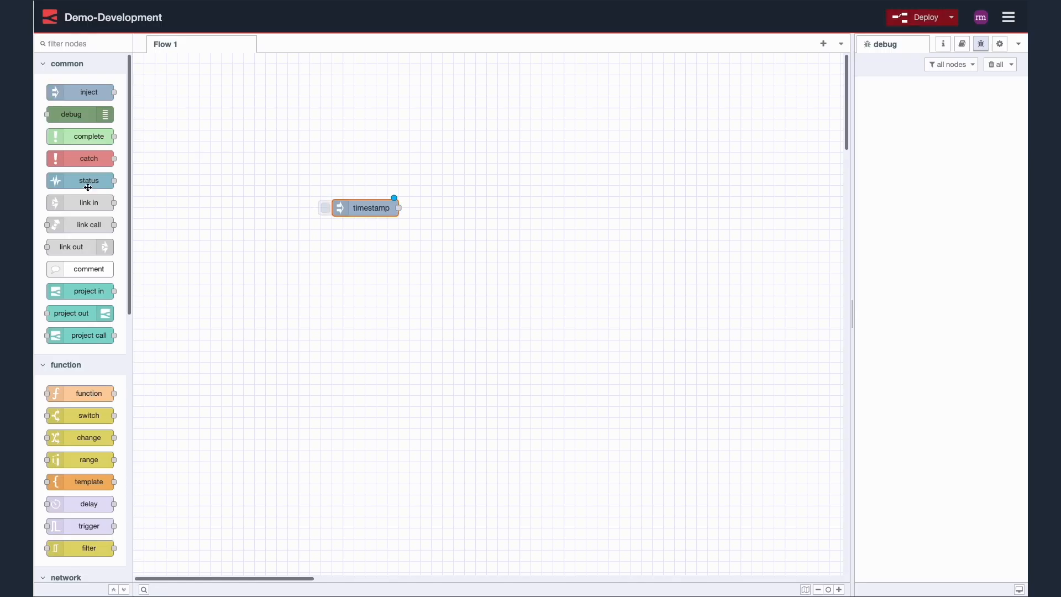
pyautogui.doubleClick(370, 208)
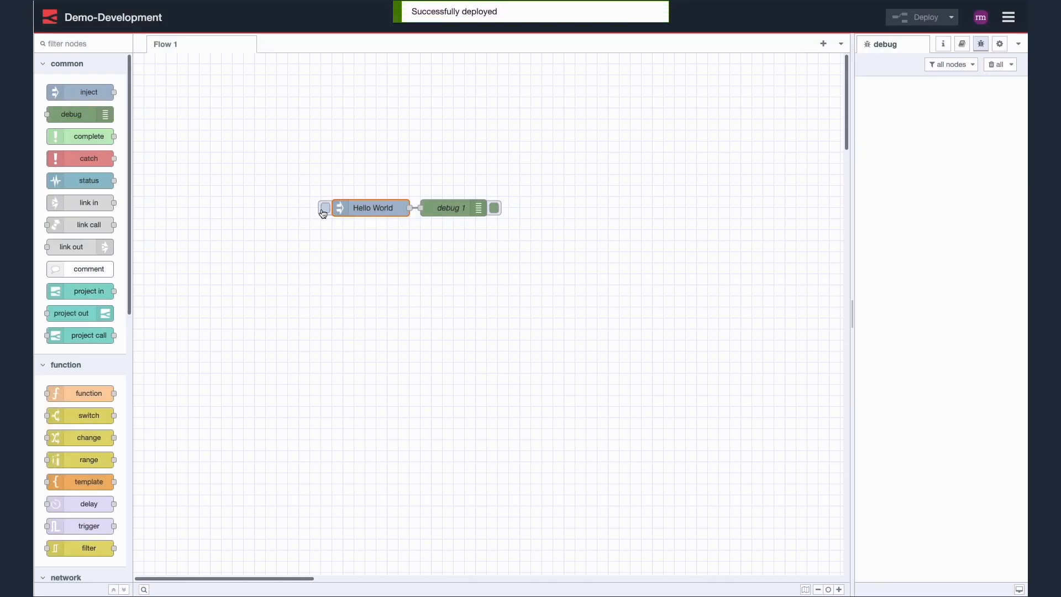
pyautogui.click(325, 208)
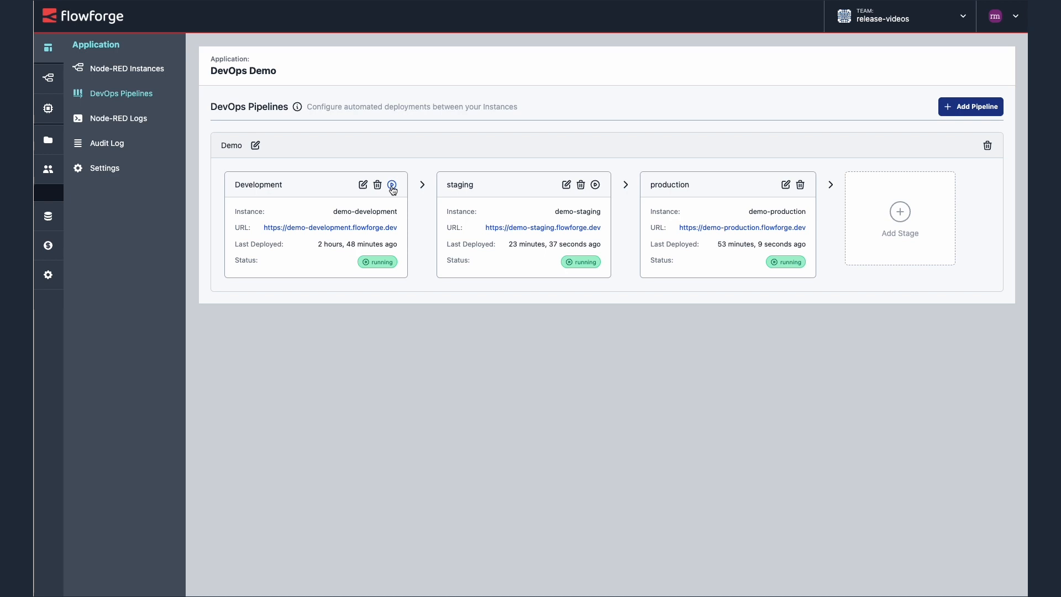
# Push the Development stage's flows to the staging stage
pyautogui.click(391, 184)
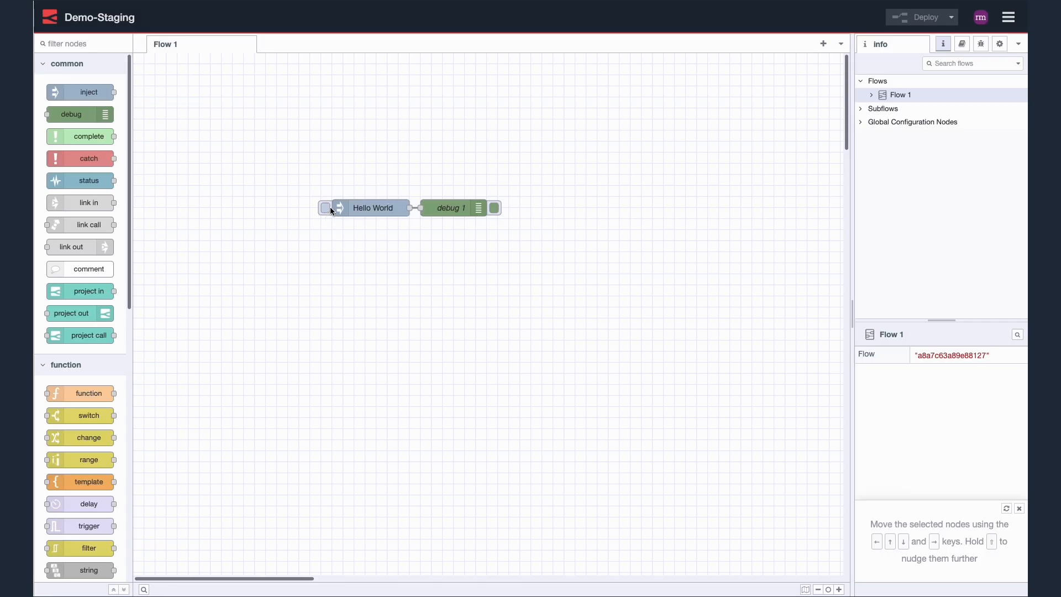
# Trigger the Hello World inject on Demo-Staging to confirm the copied flow runs
pyautogui.click(980, 43)
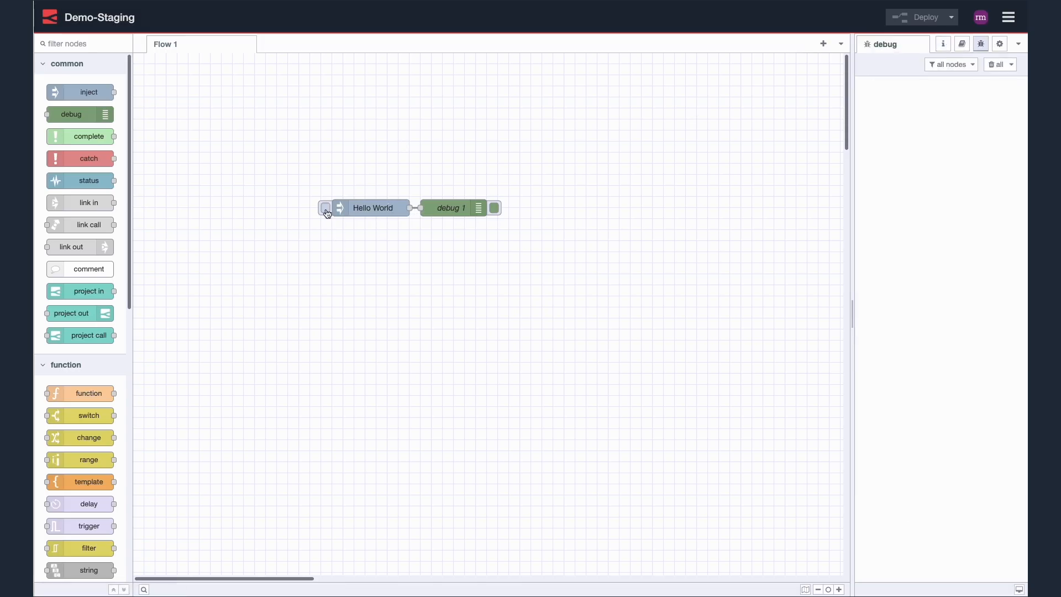
pyautogui.click(325, 208)
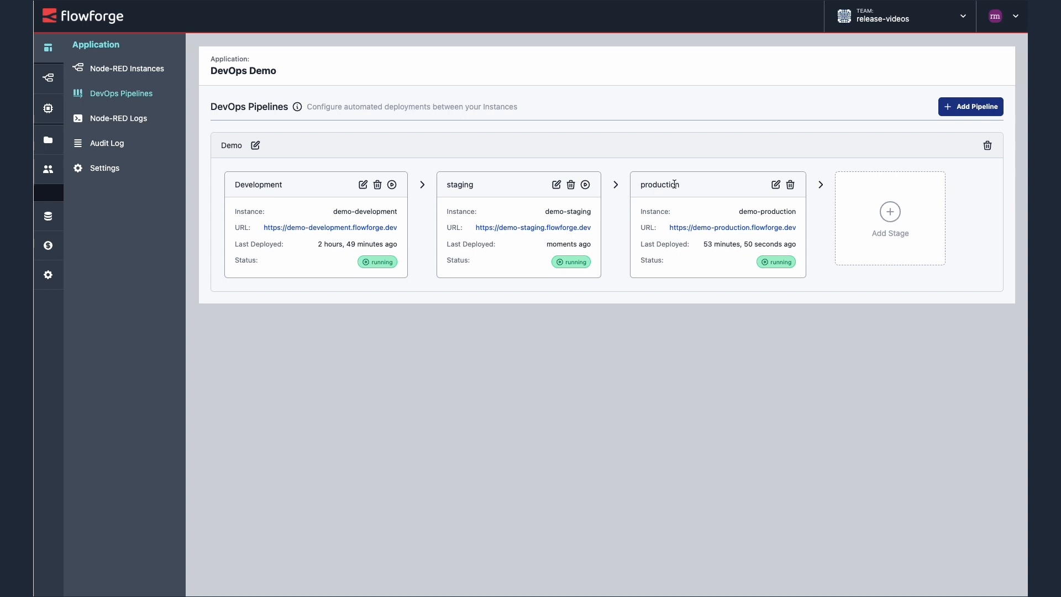
# Push staging flows to production, confirm, and dismiss the deployment notice
pyautogui.click(585, 184)
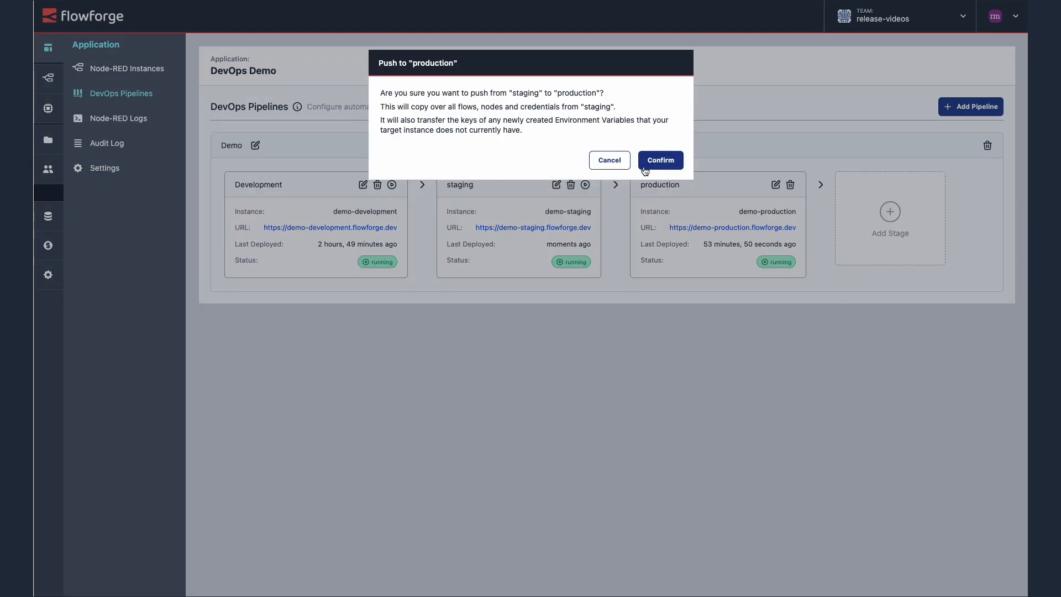
pyautogui.click(659, 160)
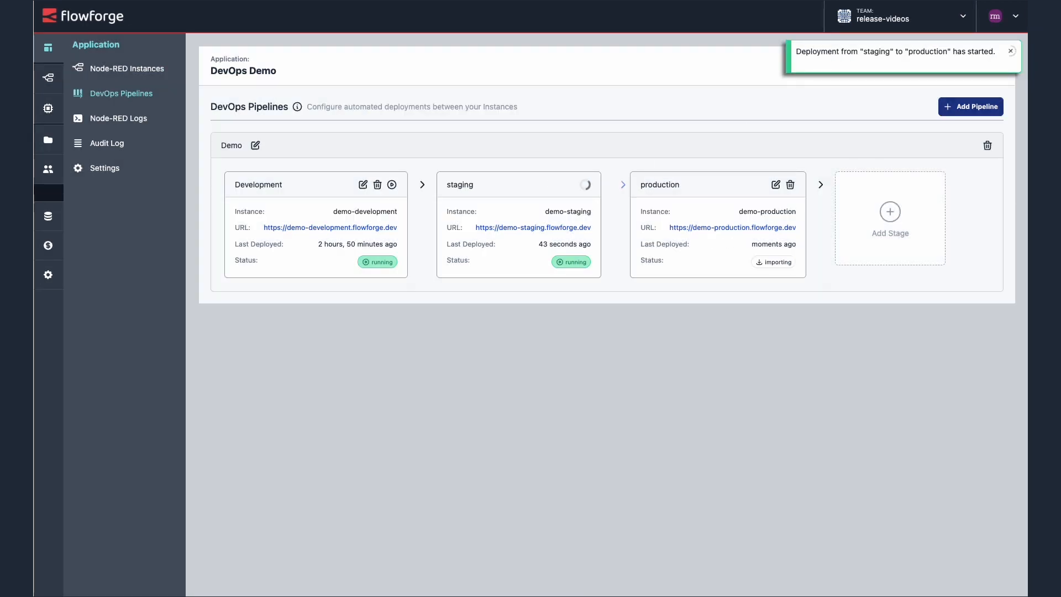
pyautogui.click(1010, 51)
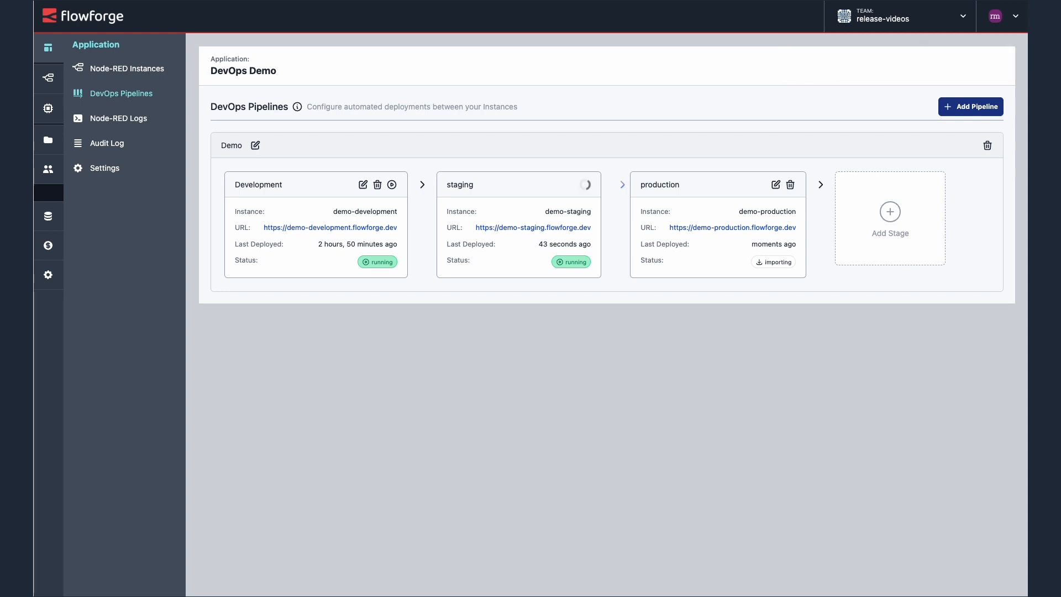